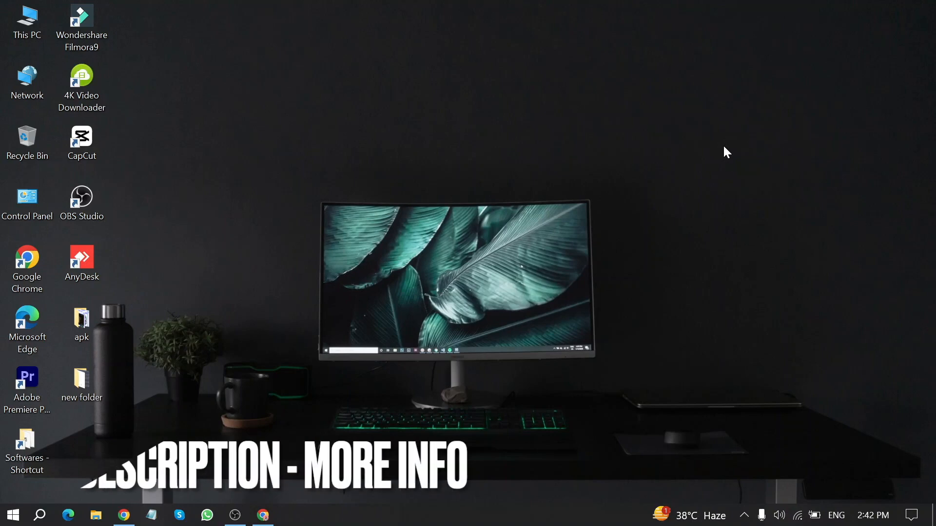
{"action": "mouse_move", "coordinate": [139, 508]}
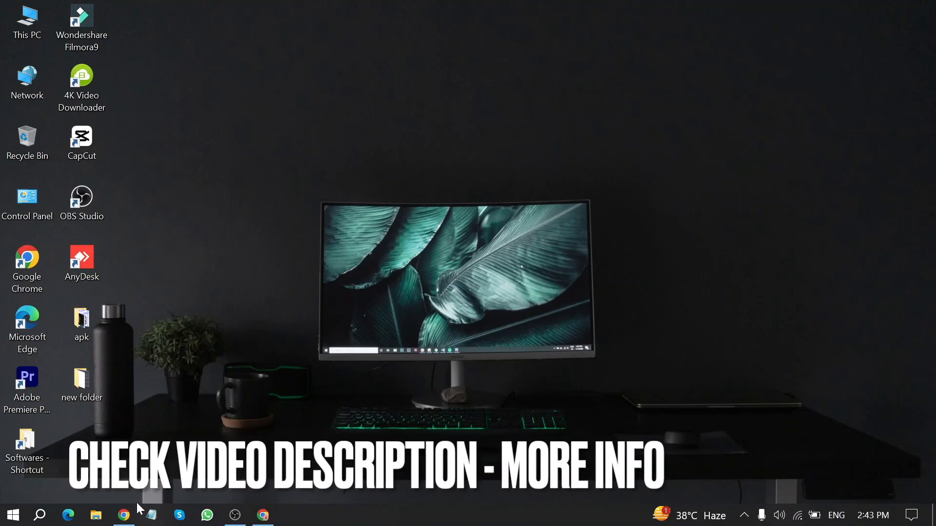
Bring up the LokLok WordPress dashboard and launch Appearance > Customize.
{"action": "left_click", "coordinate": [123, 515]}
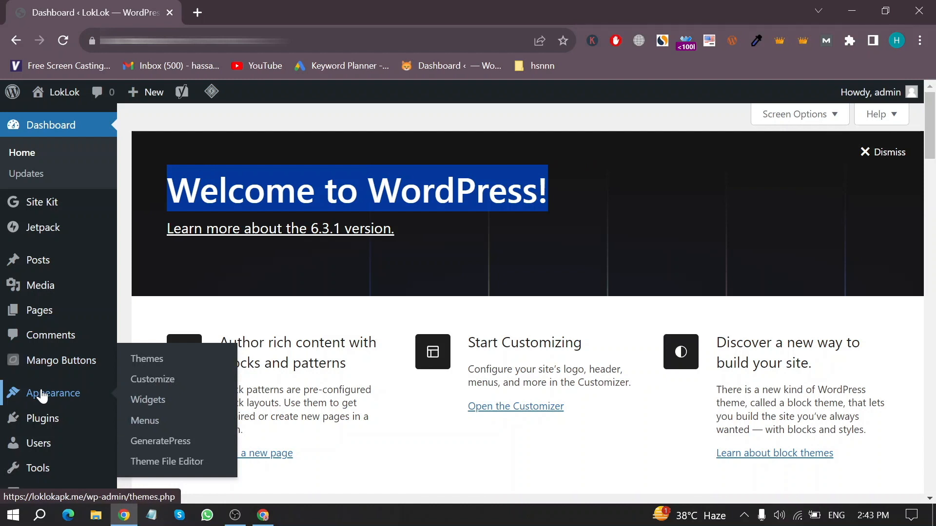
{"action": "left_click", "coordinate": [152, 379]}
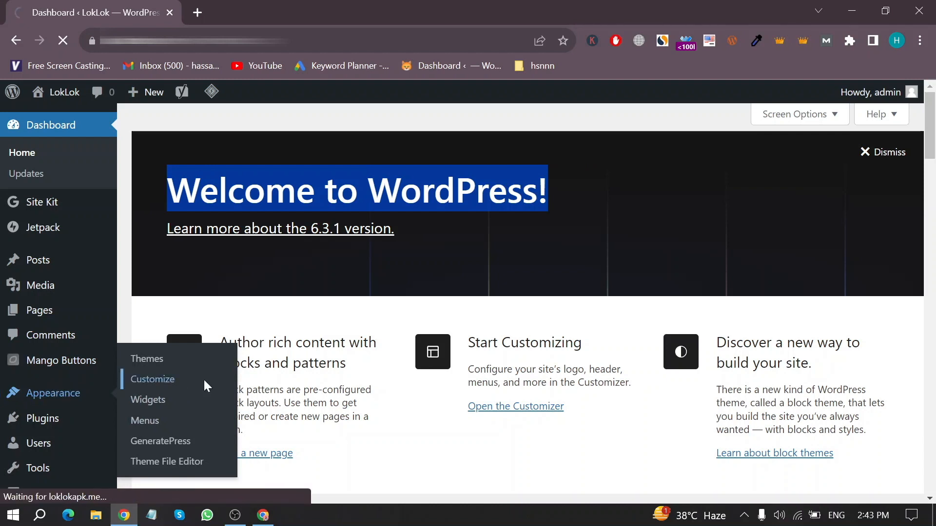
Go to Site Identity in the Customizer and scroll down to Site Icon.
{"action": "left_click", "coordinate": [152, 379]}
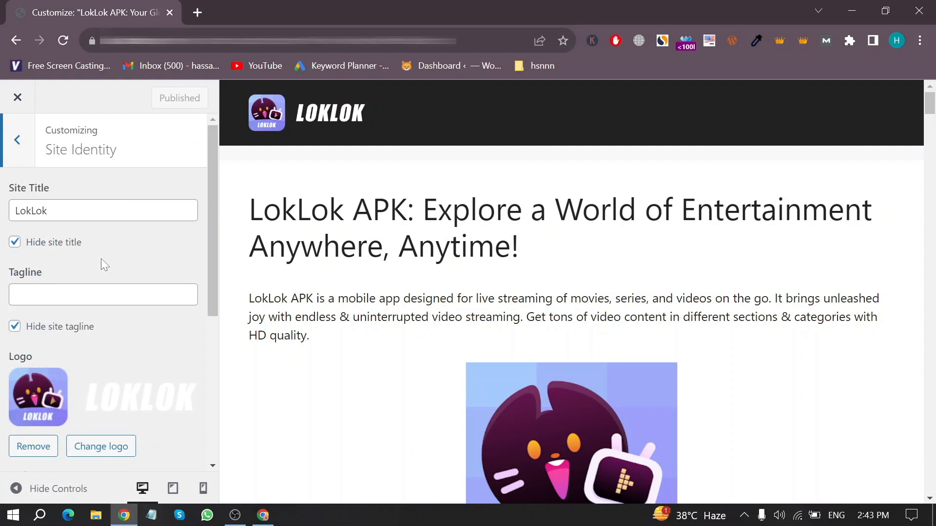
{"action": "scroll", "scroll_direction": "down", "scroll_amount": 3}
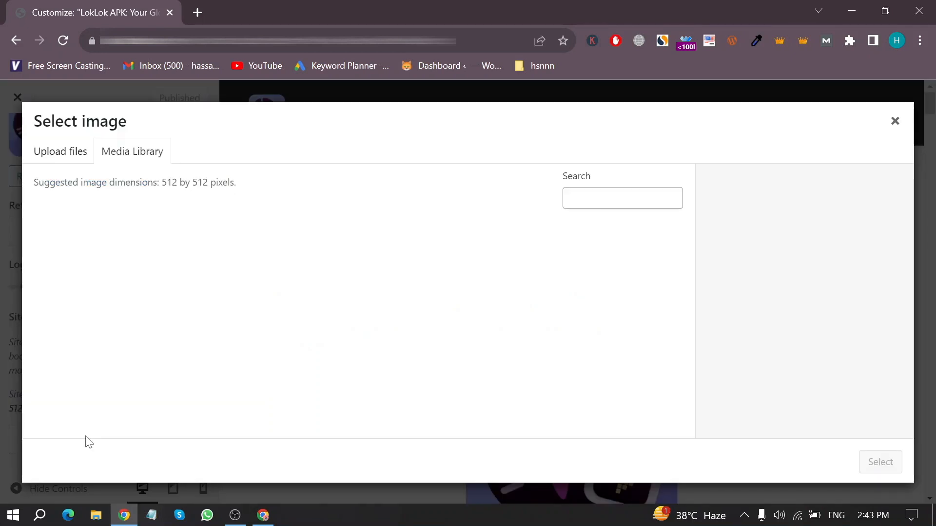
Upload icons8-star-filled-64 and select it for cropping as the site icon.
{"action": "left_click", "coordinate": [60, 151]}
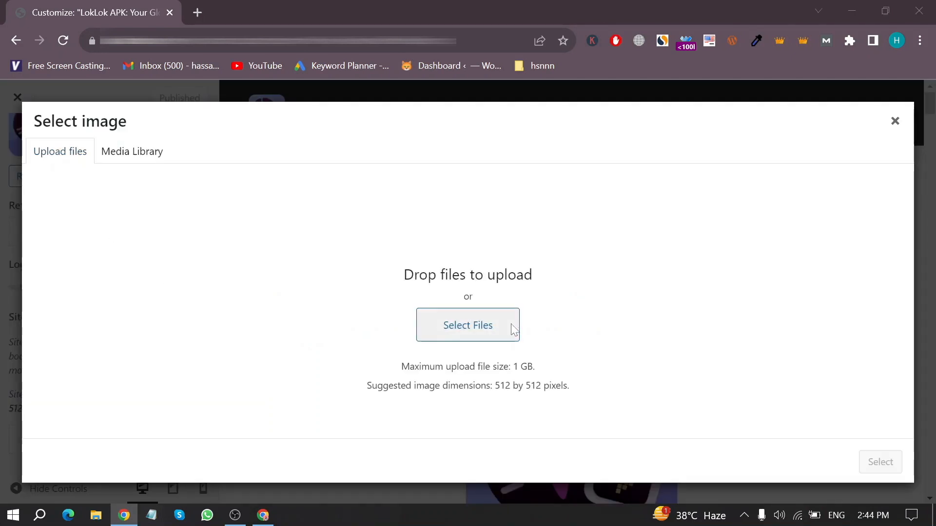
{"action": "left_click", "coordinate": [468, 325]}
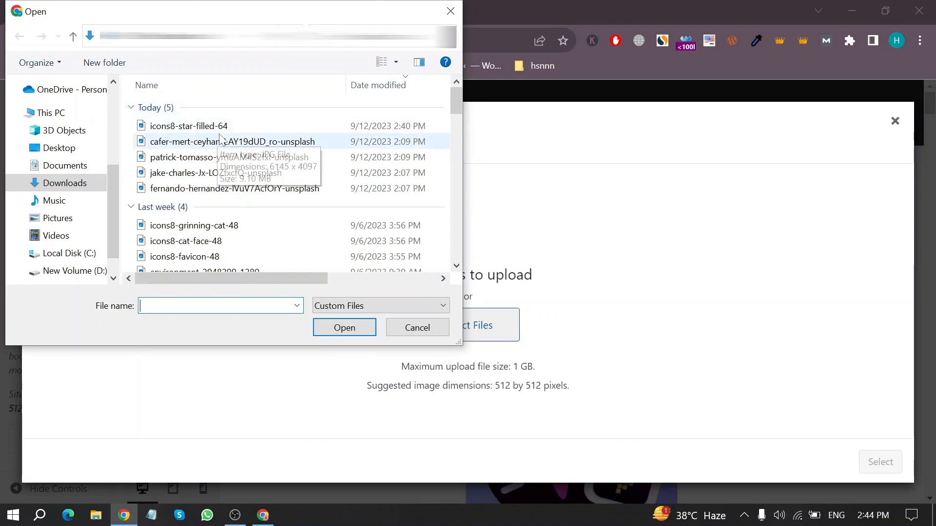
{"action": "left_click", "coordinate": [344, 327]}
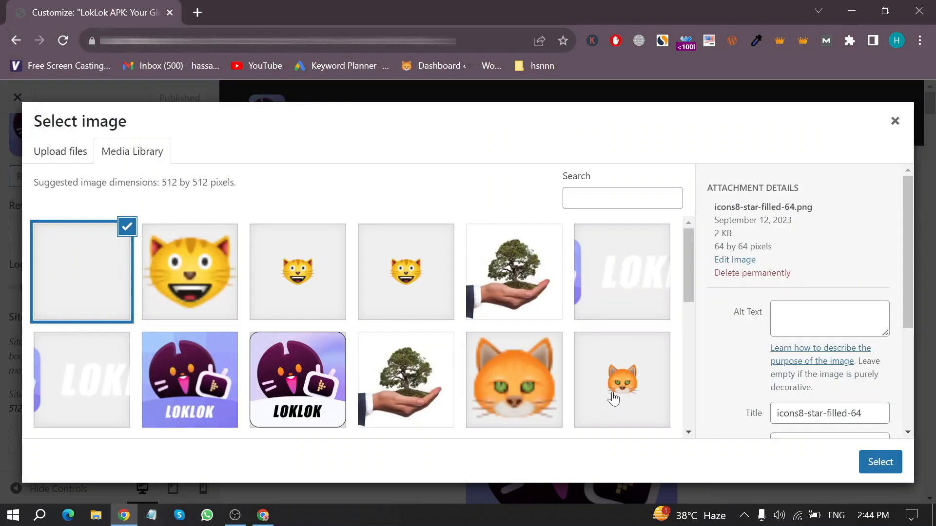
{"action": "left_click", "coordinate": [880, 461]}
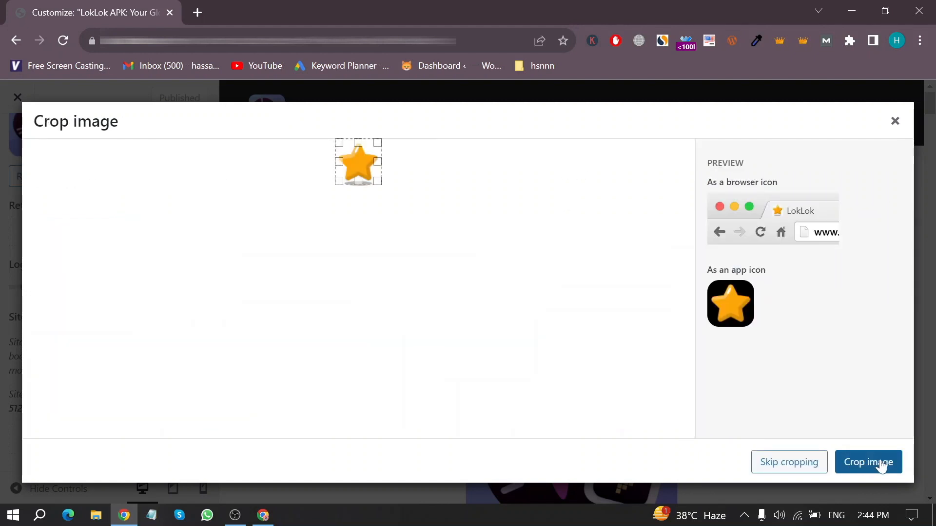
Accept the star crop as LokLok's site icon and publish the Customizer changes.
{"action": "left_click", "coordinate": [868, 462]}
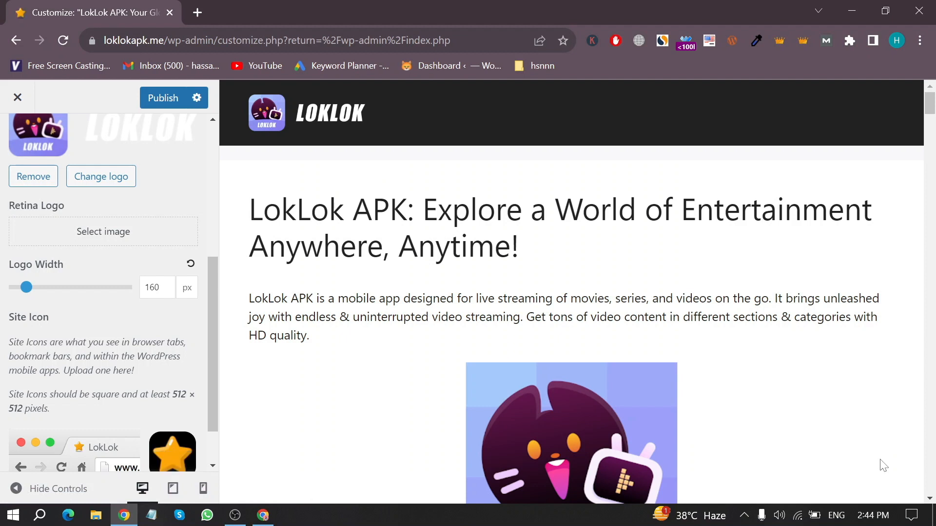
{"action": "left_click", "coordinate": [163, 98]}
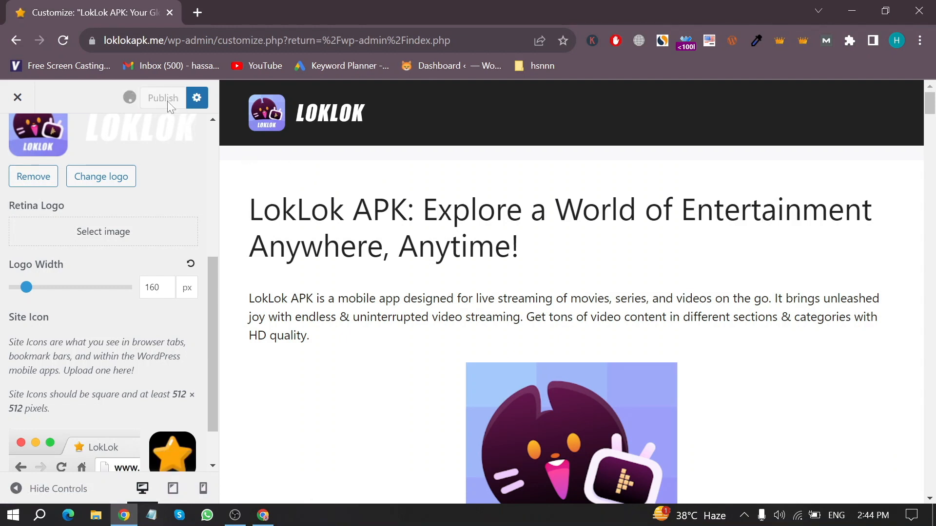
{"action": "left_click", "coordinate": [163, 98]}
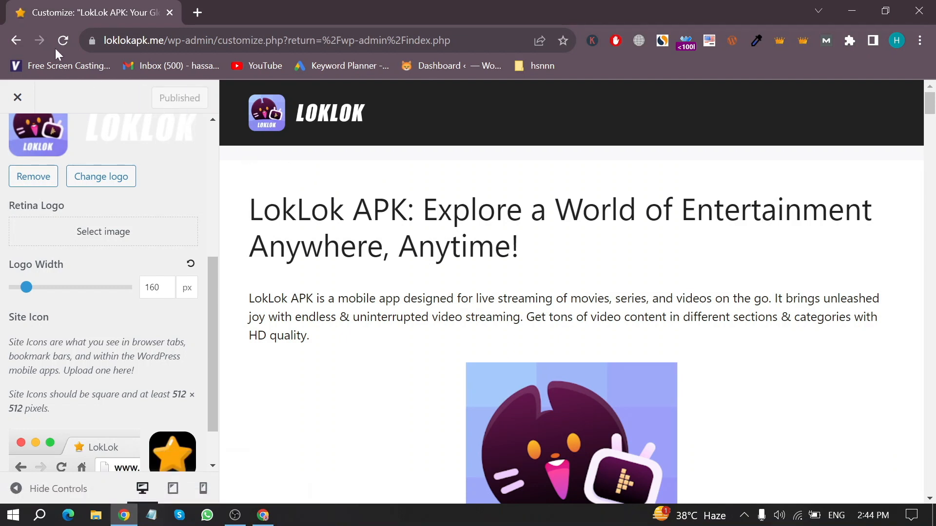